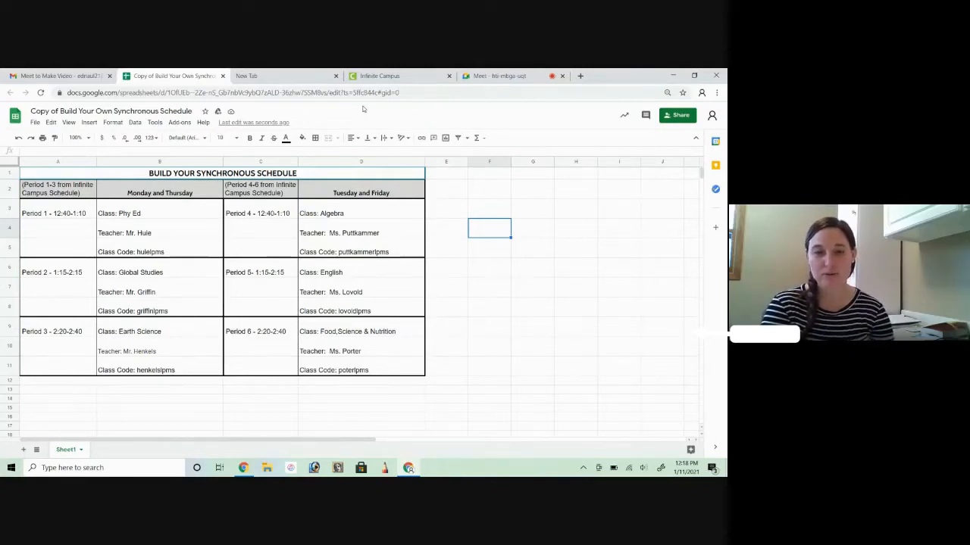
mouse_move(351, 225)
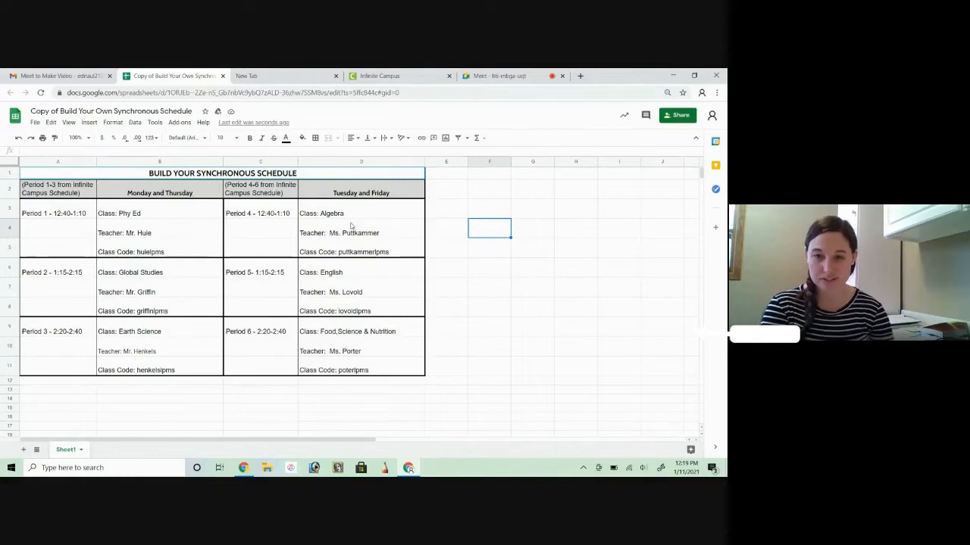
Step: Search Google for Google Meet and open the Meet homepage from the results
left_click(354, 232)
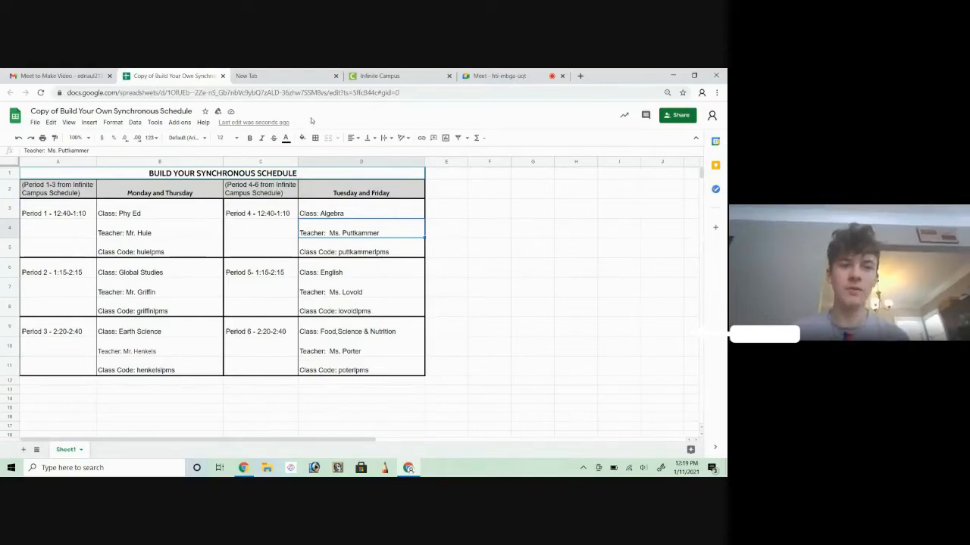
left_click(273, 76)
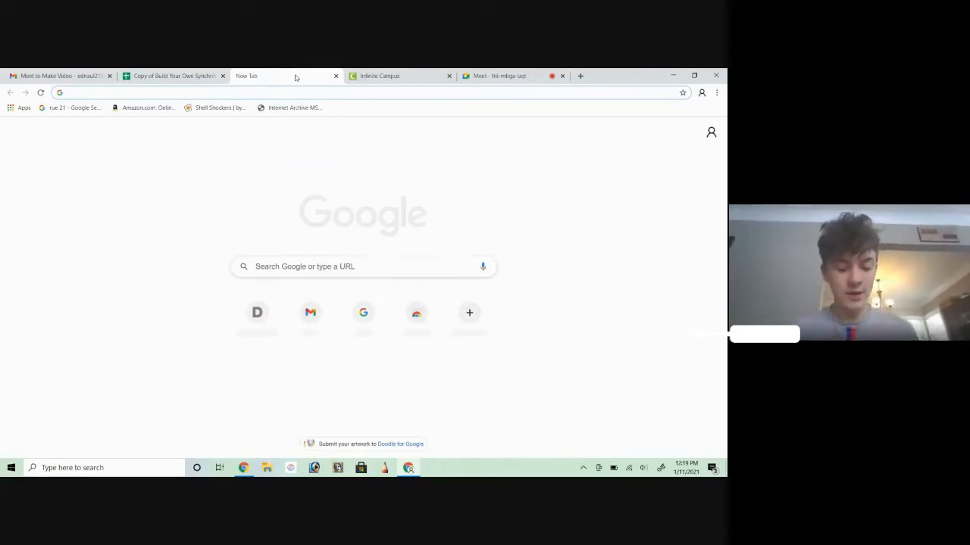
type("Google meet")
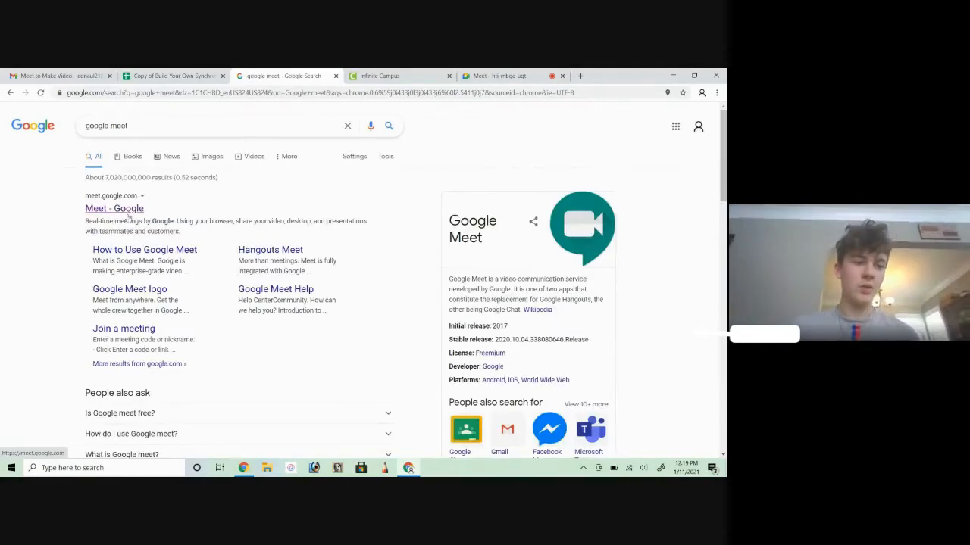
left_click(113, 208)
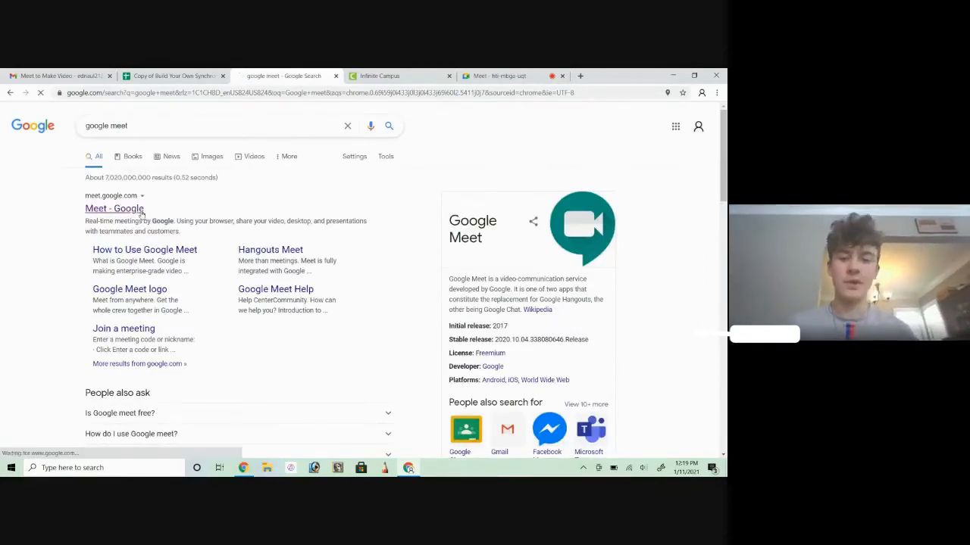
left_click(114, 208)
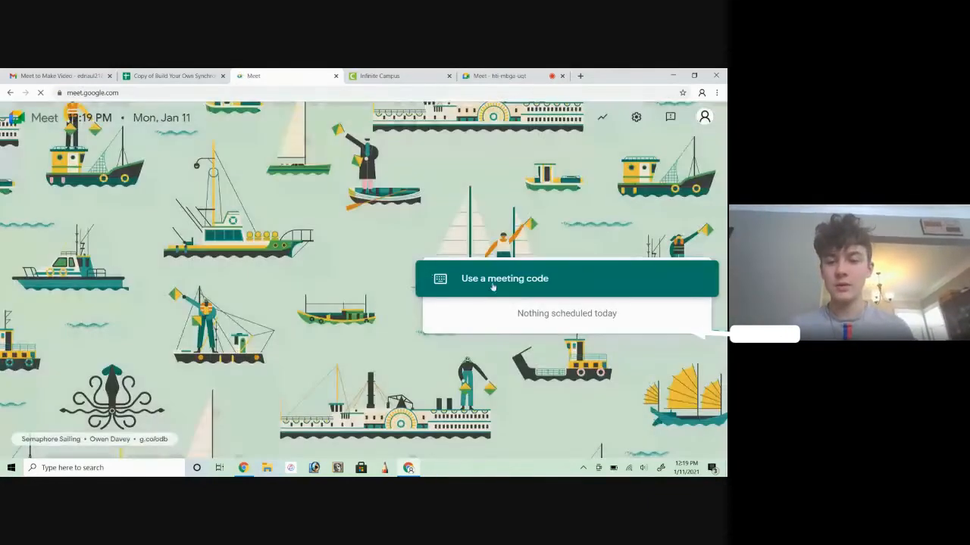
left_click(504, 278)
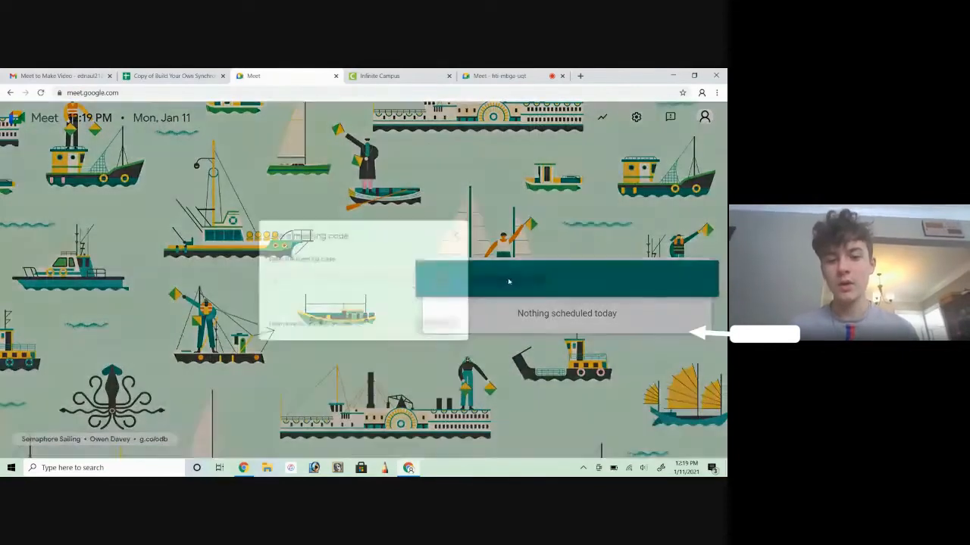
left_click(173, 76)
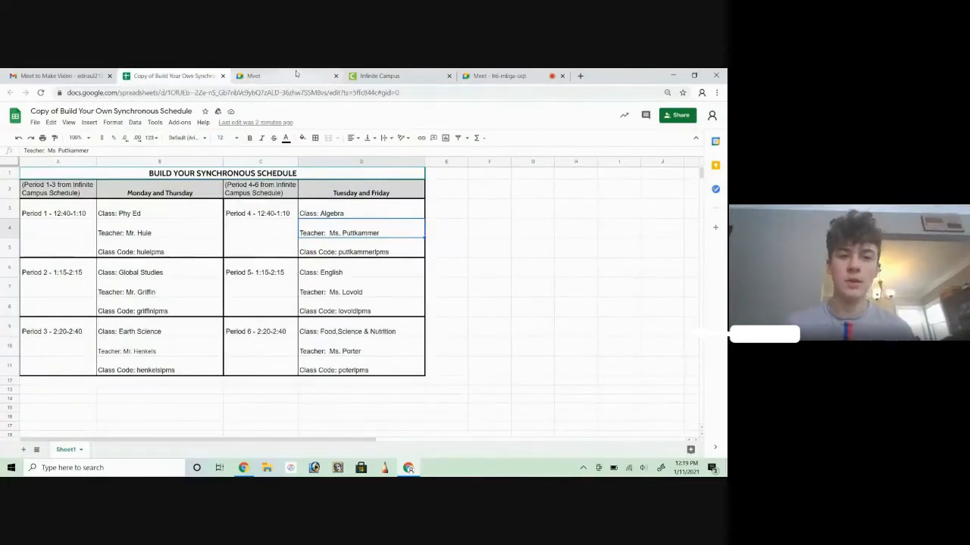
left_click(253, 76)
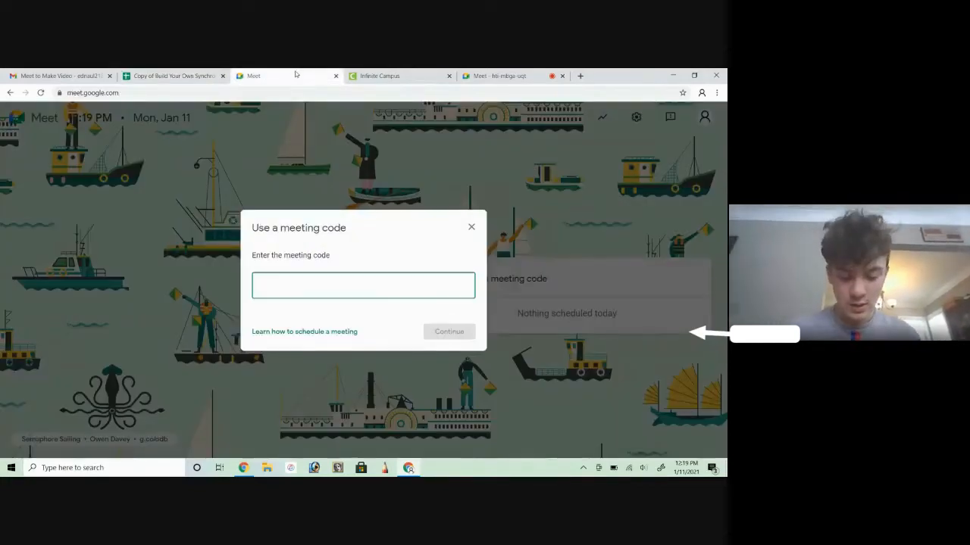
type("hui")
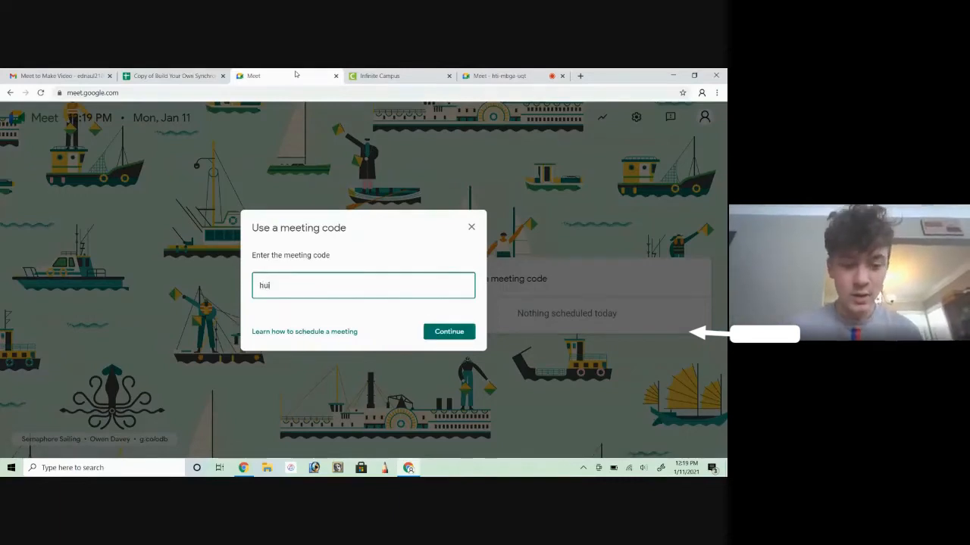
type("e")
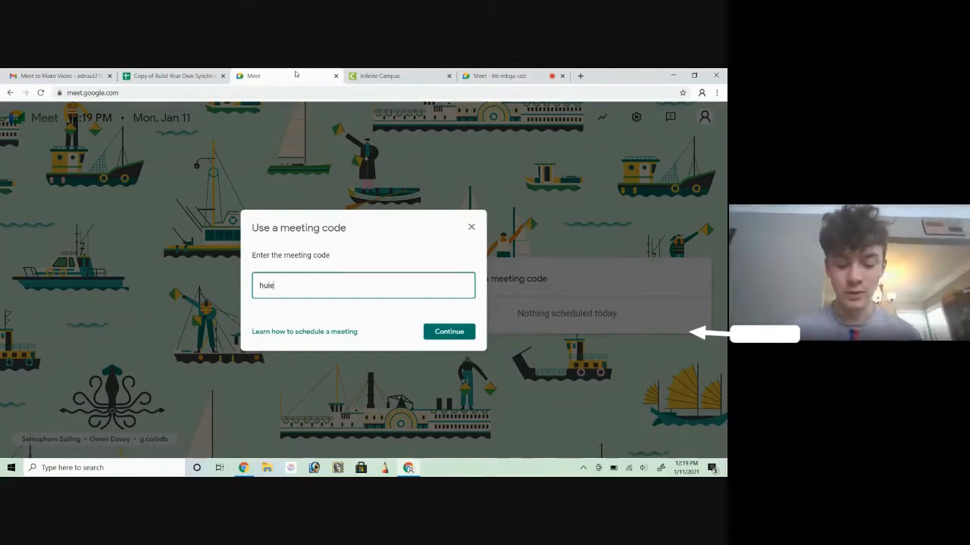
type("lpms")
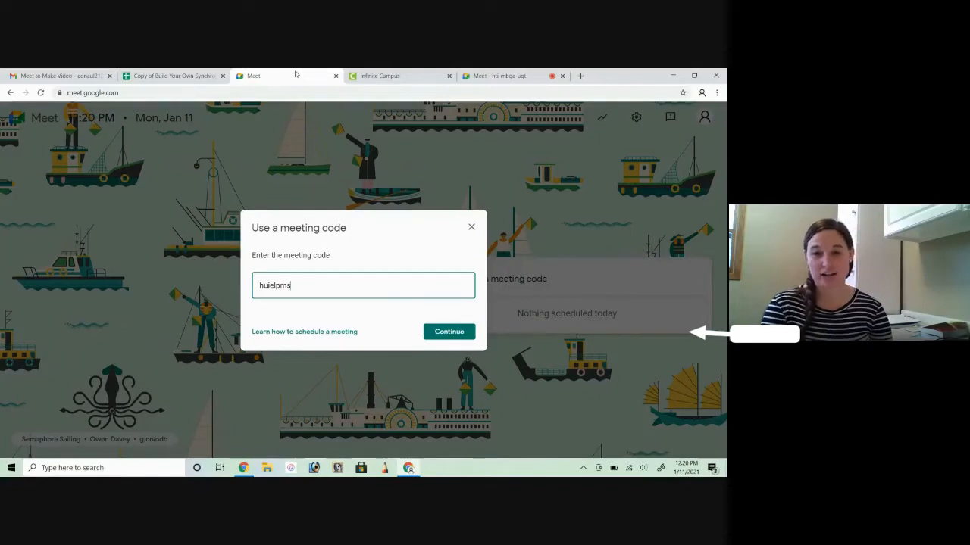
mouse_move(250, 189)
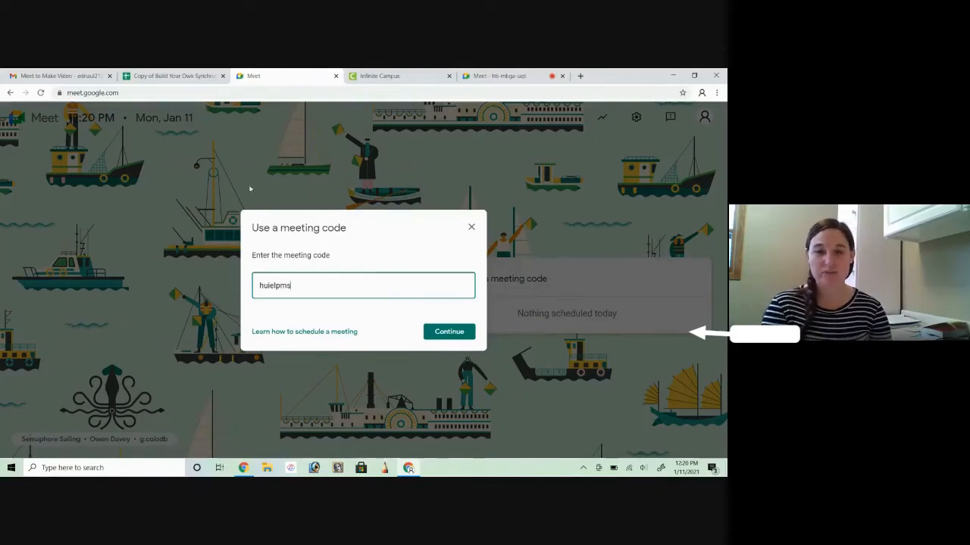
left_click(174, 76)
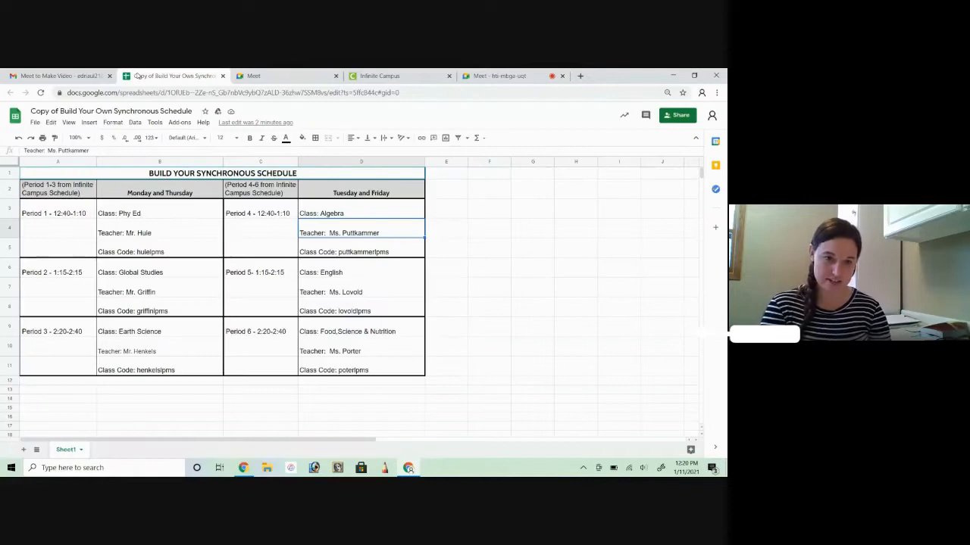
left_click(252, 76)
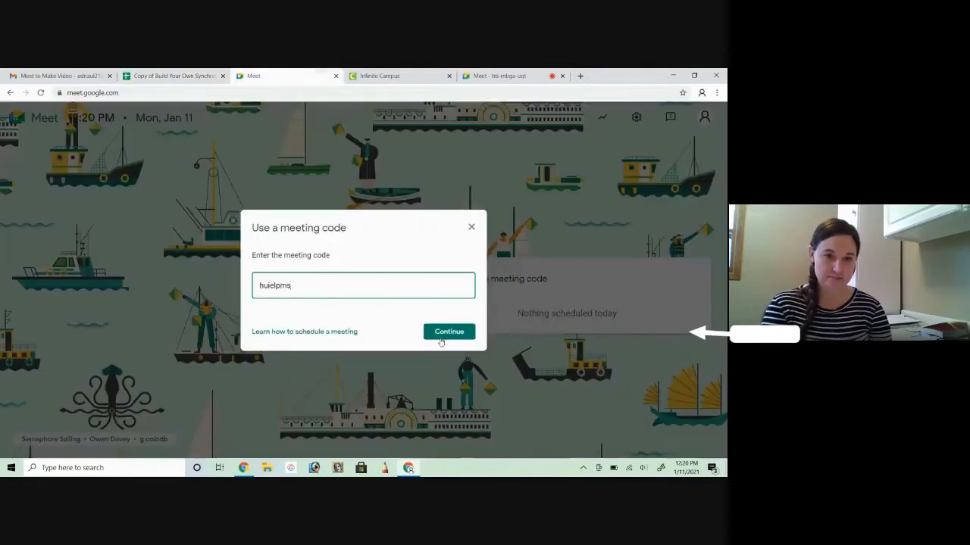
left_click(448, 332)
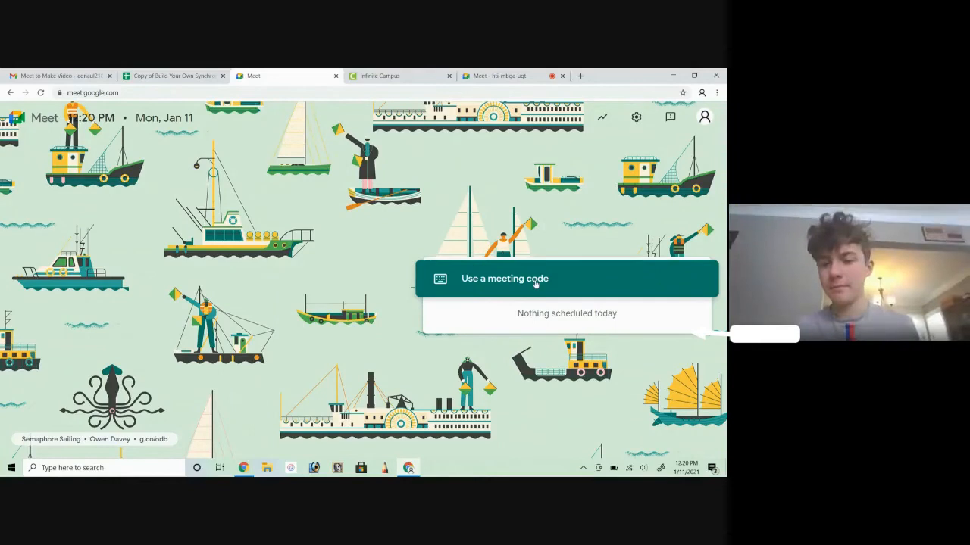
left_click(505, 279)
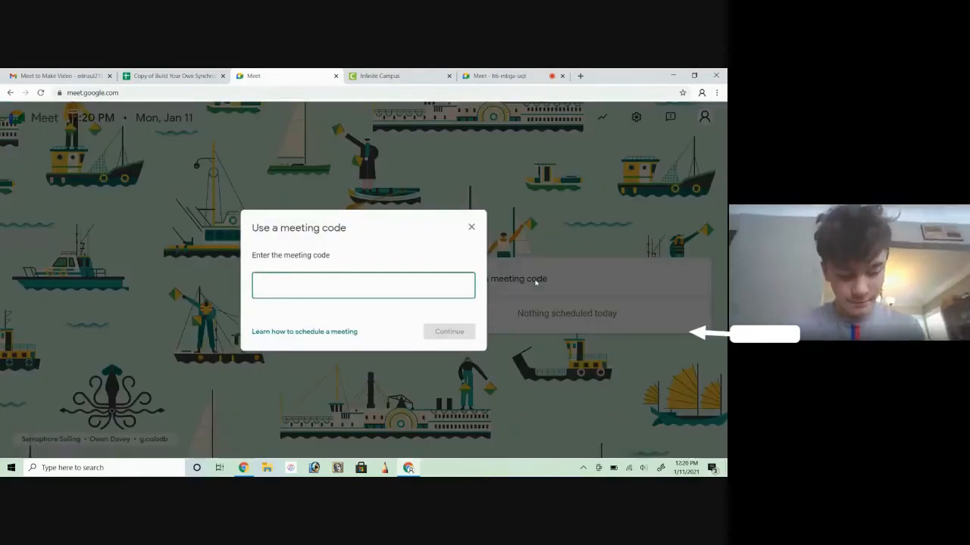
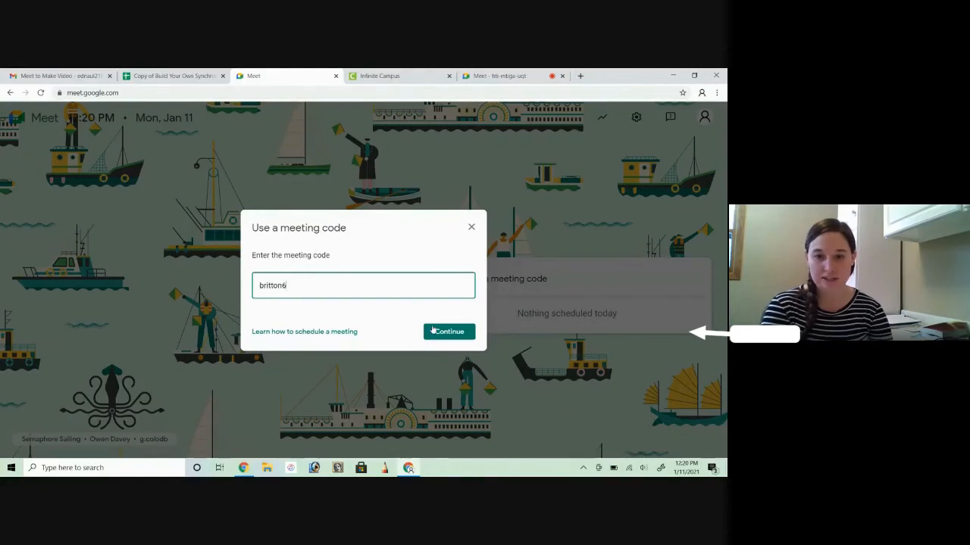
left_click(448, 332)
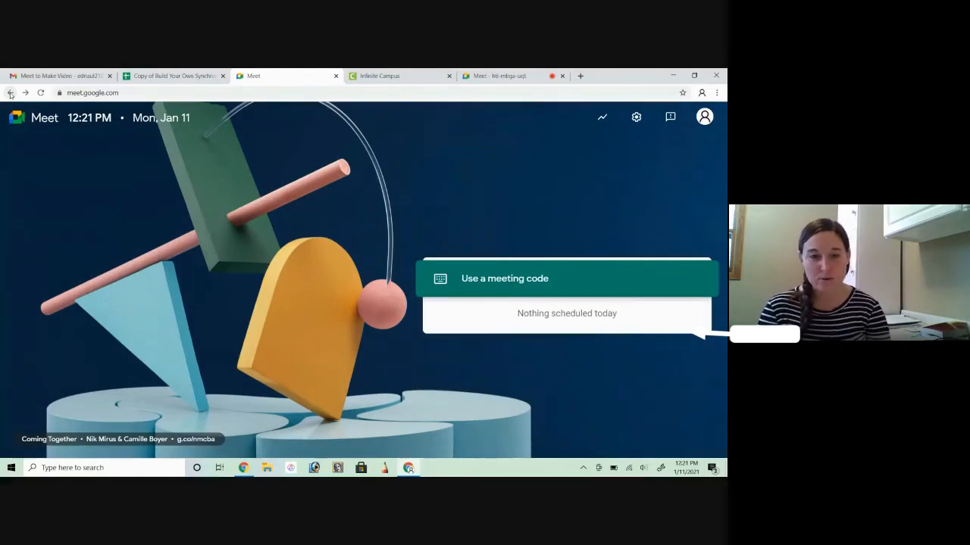
left_click(500, 76)
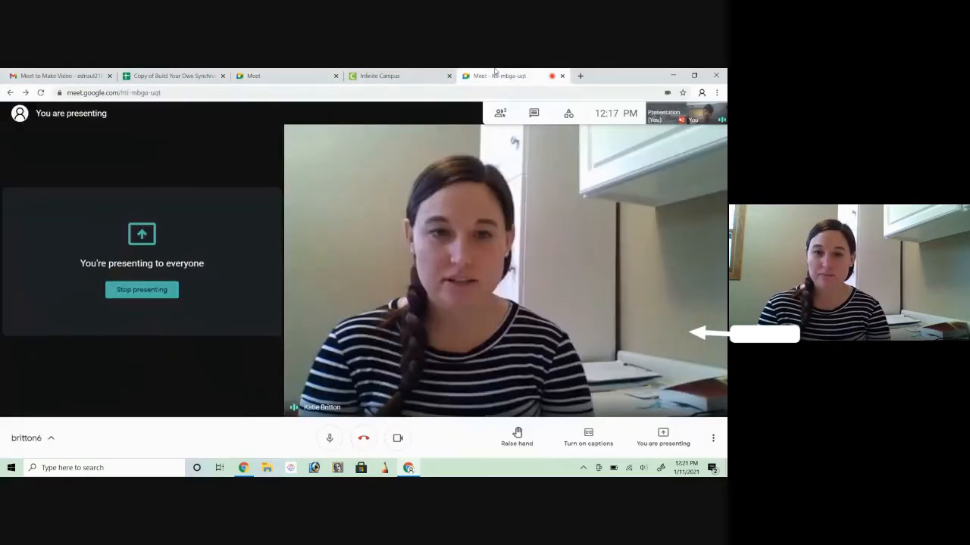